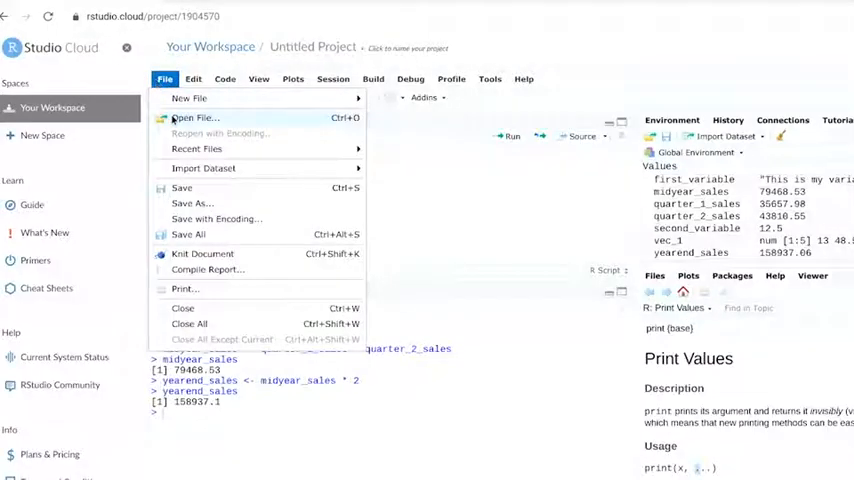
- Bring up the Open File dialog listing the project files, including Sales_Calc.R
{"action": "left_click", "coordinate": [195, 118]}
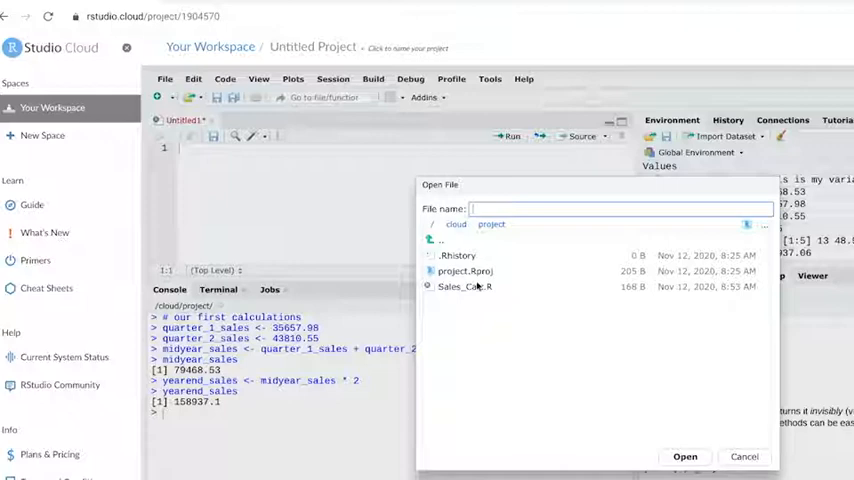